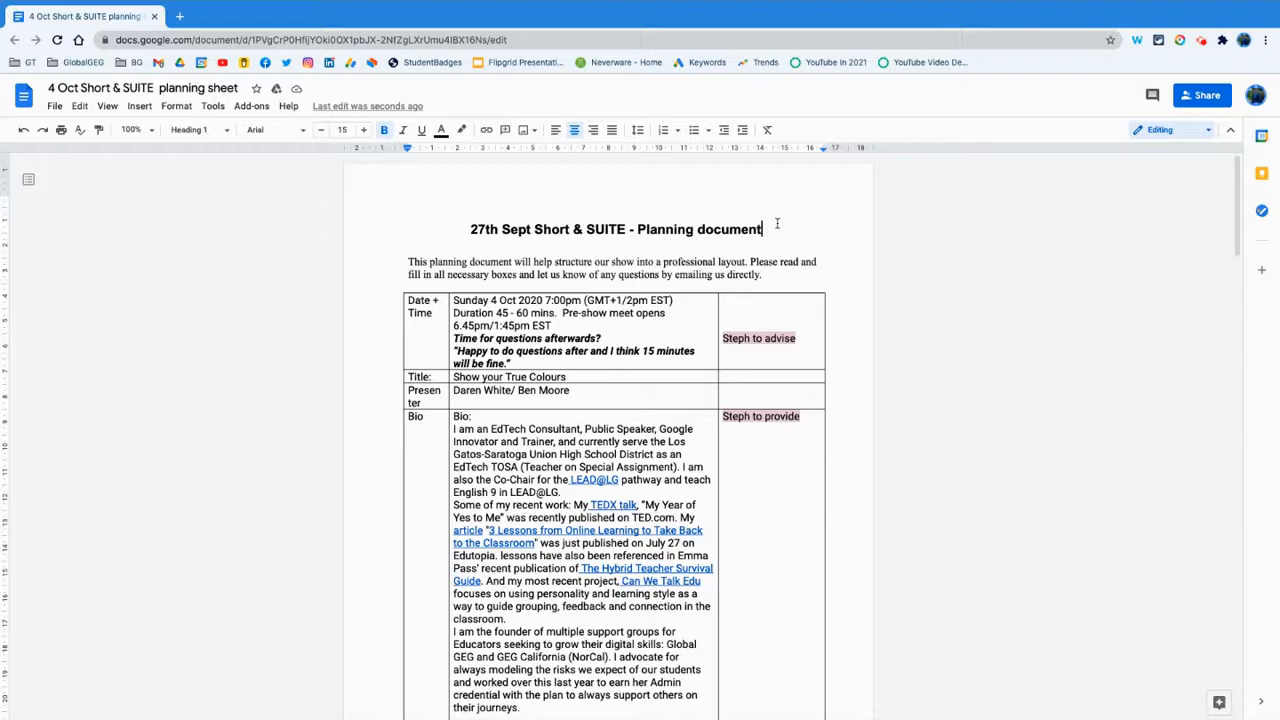
mouse_move(380, 201)
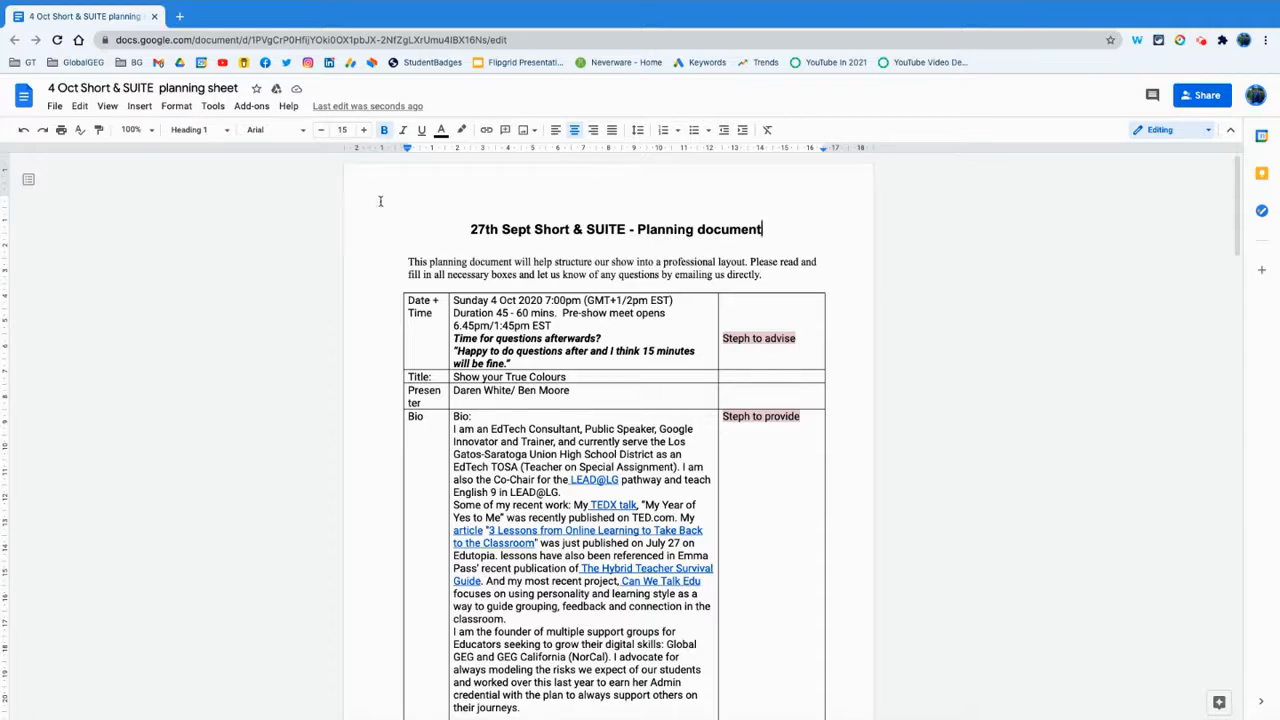
mouse_move(265, 180)
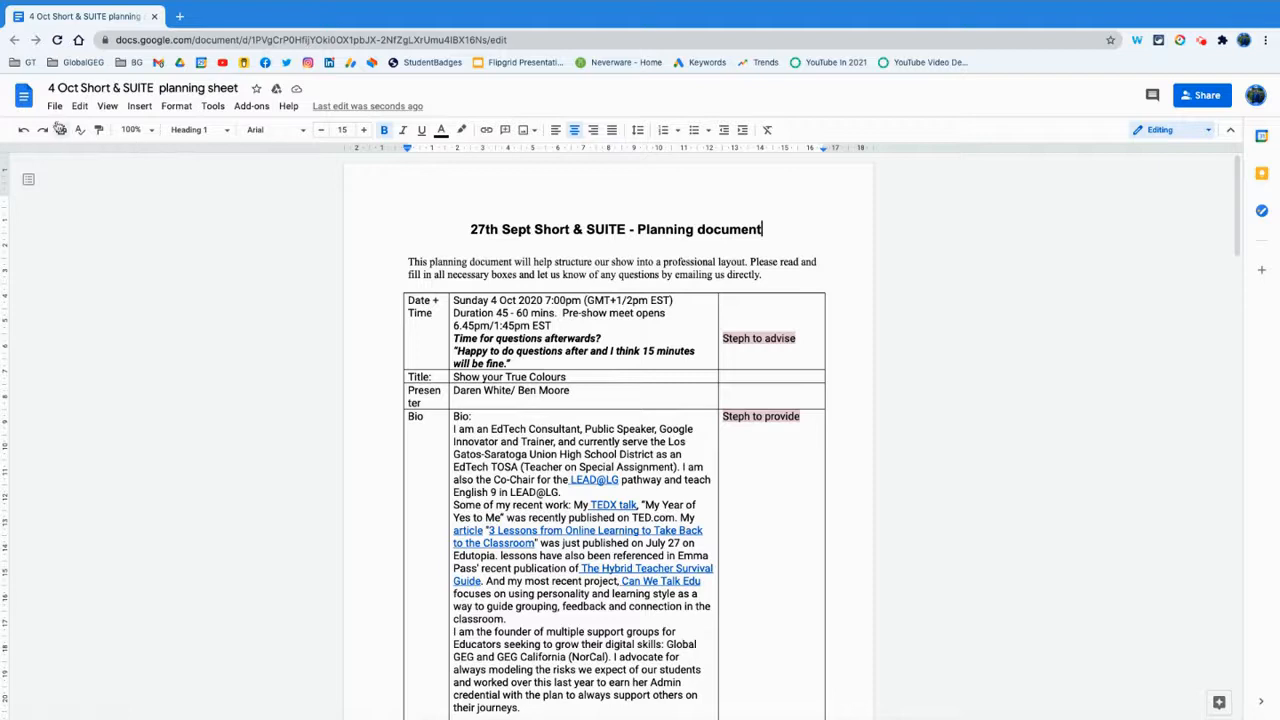
Open the File menu of the planning document.
click(54, 106)
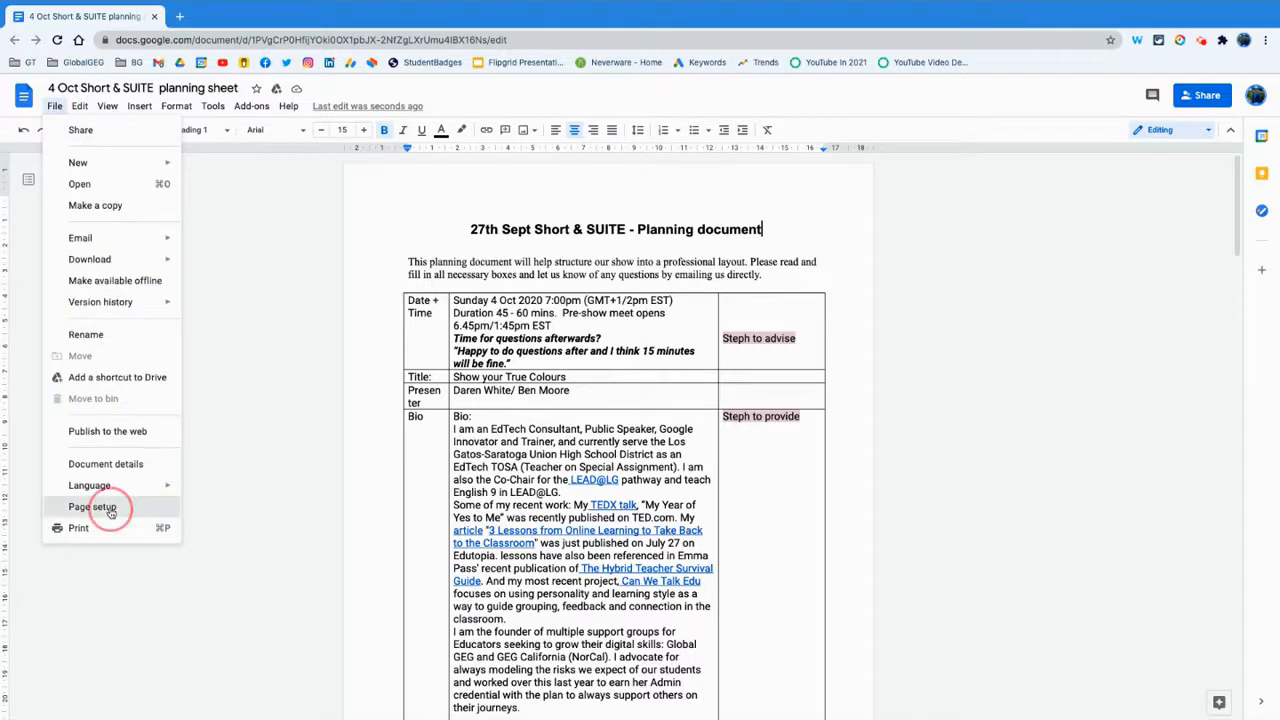
In Page setup, apply Landscape orientation to the whole document.
click(92, 507)
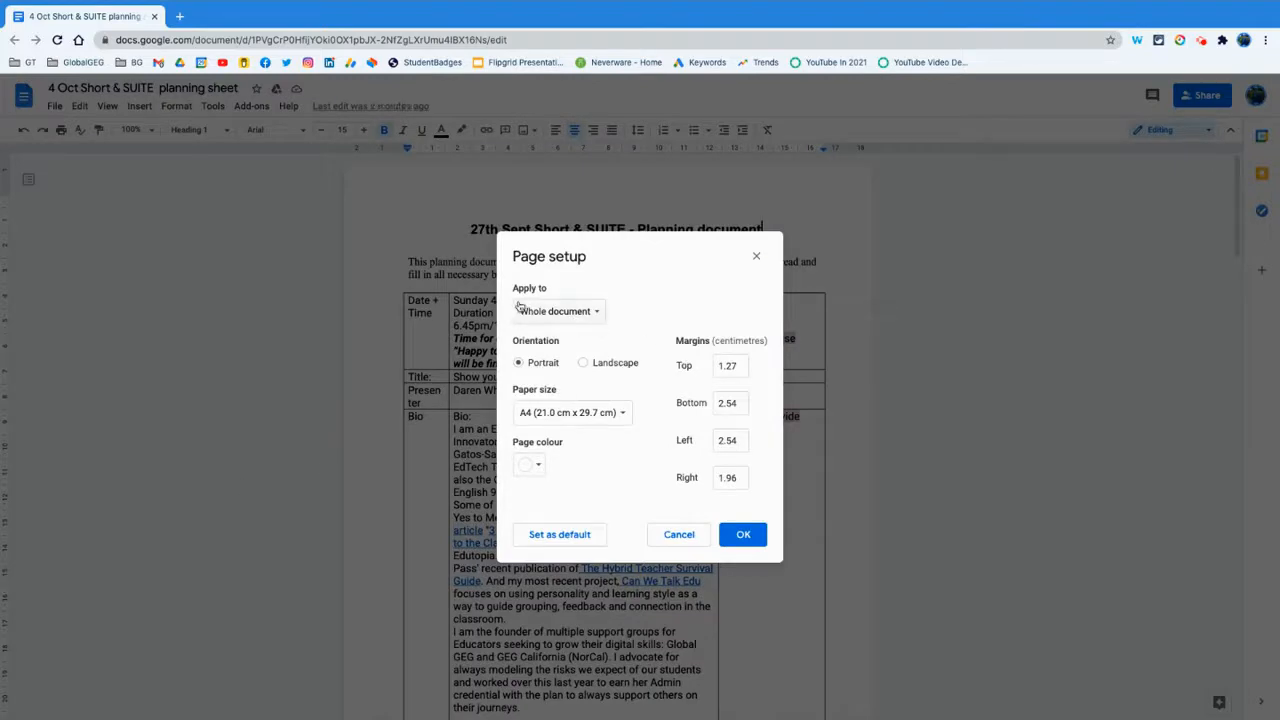
click(557, 310)
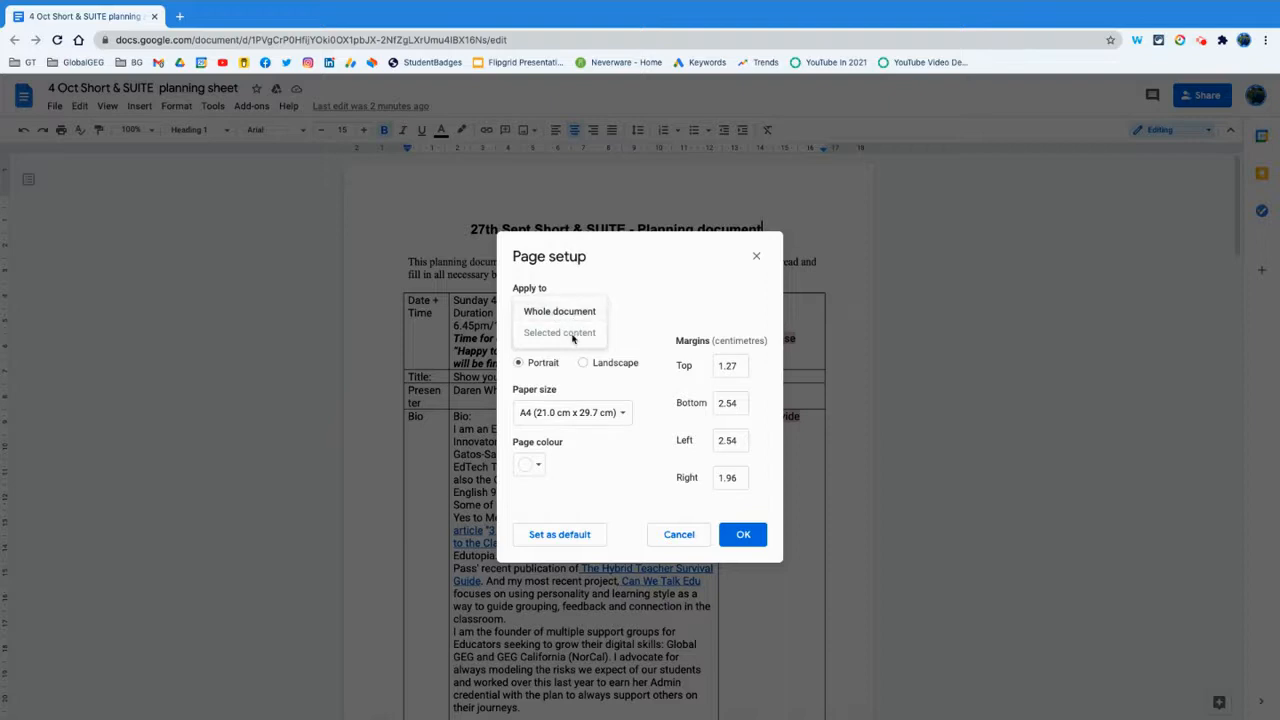
click(559, 311)
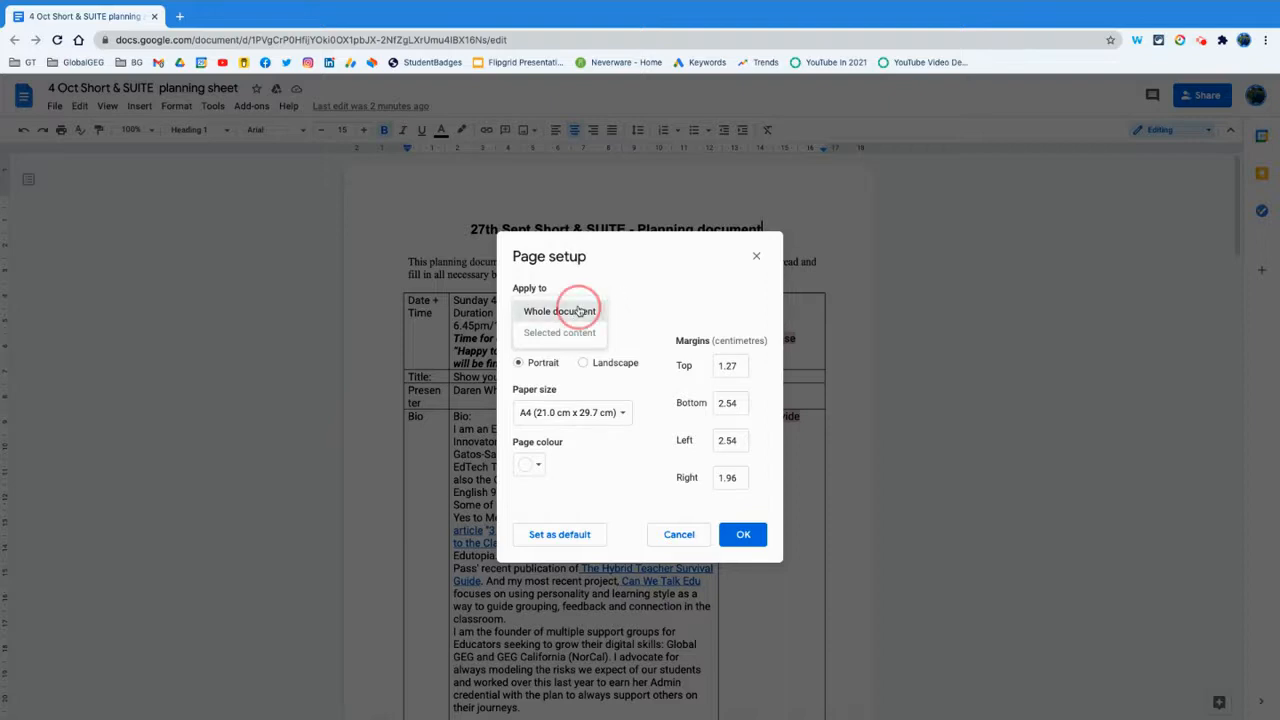
click(559, 310)
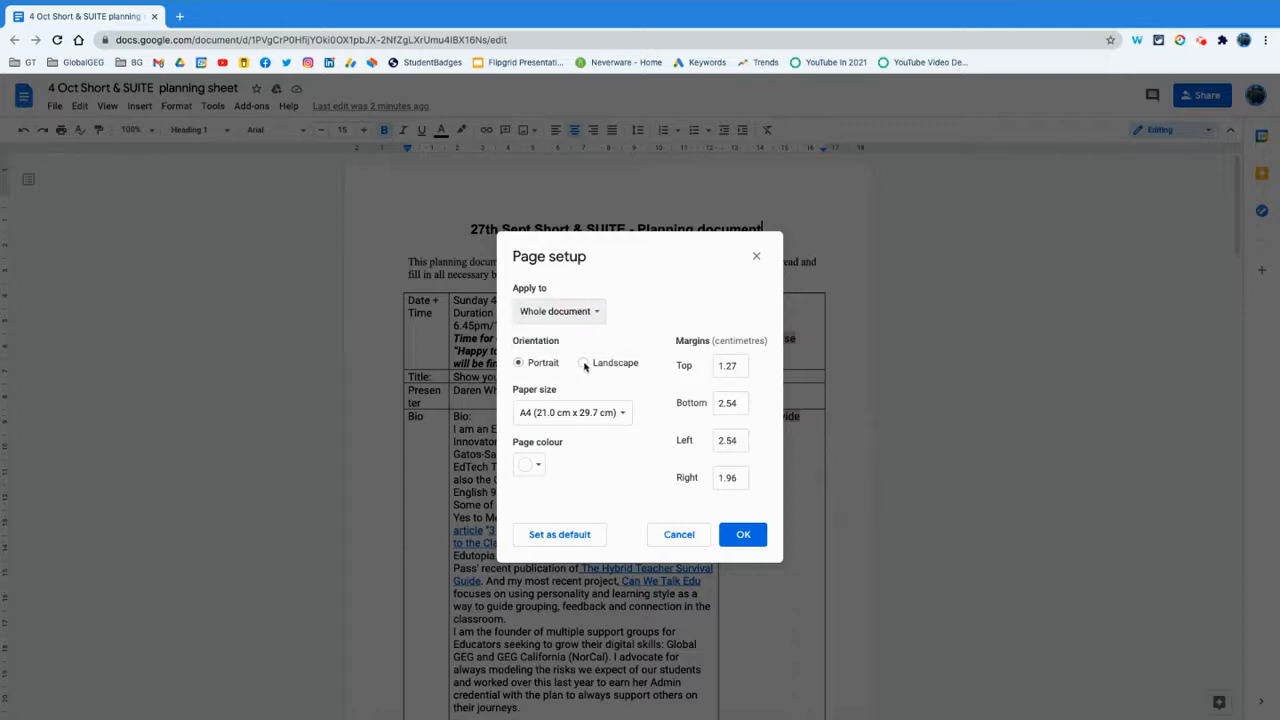
click(583, 362)
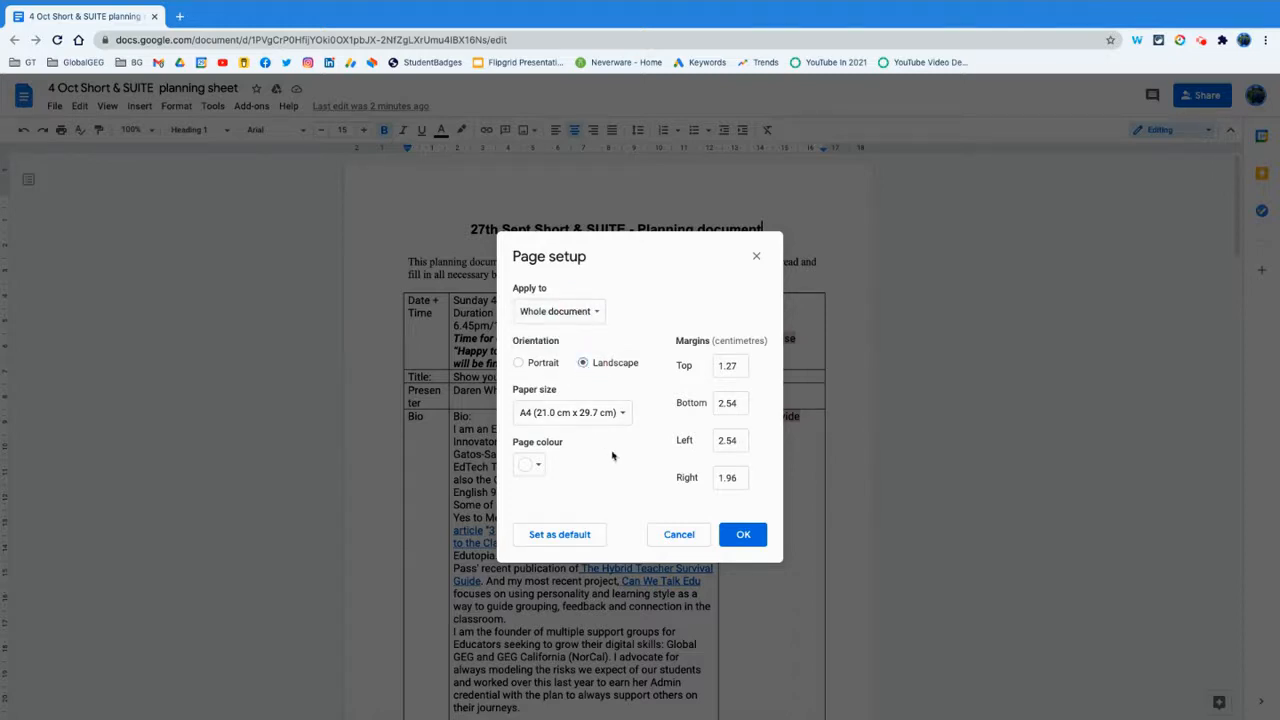
click(743, 534)
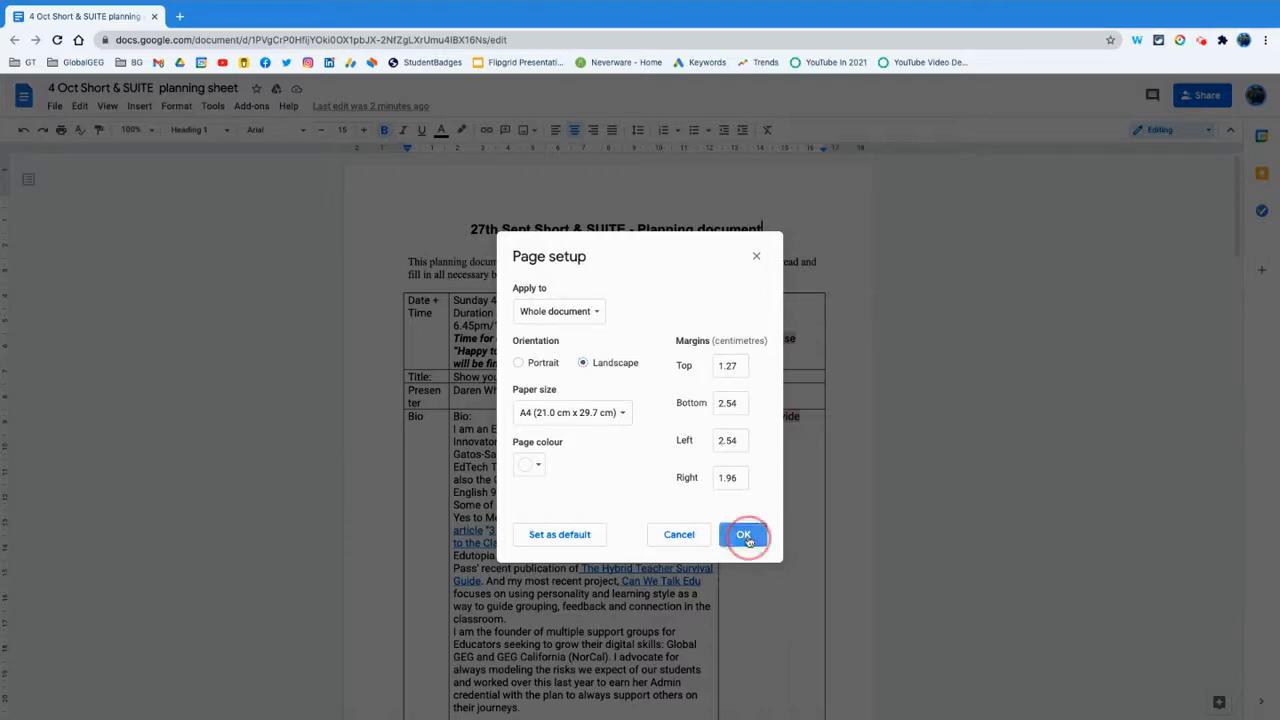
click(743, 534)
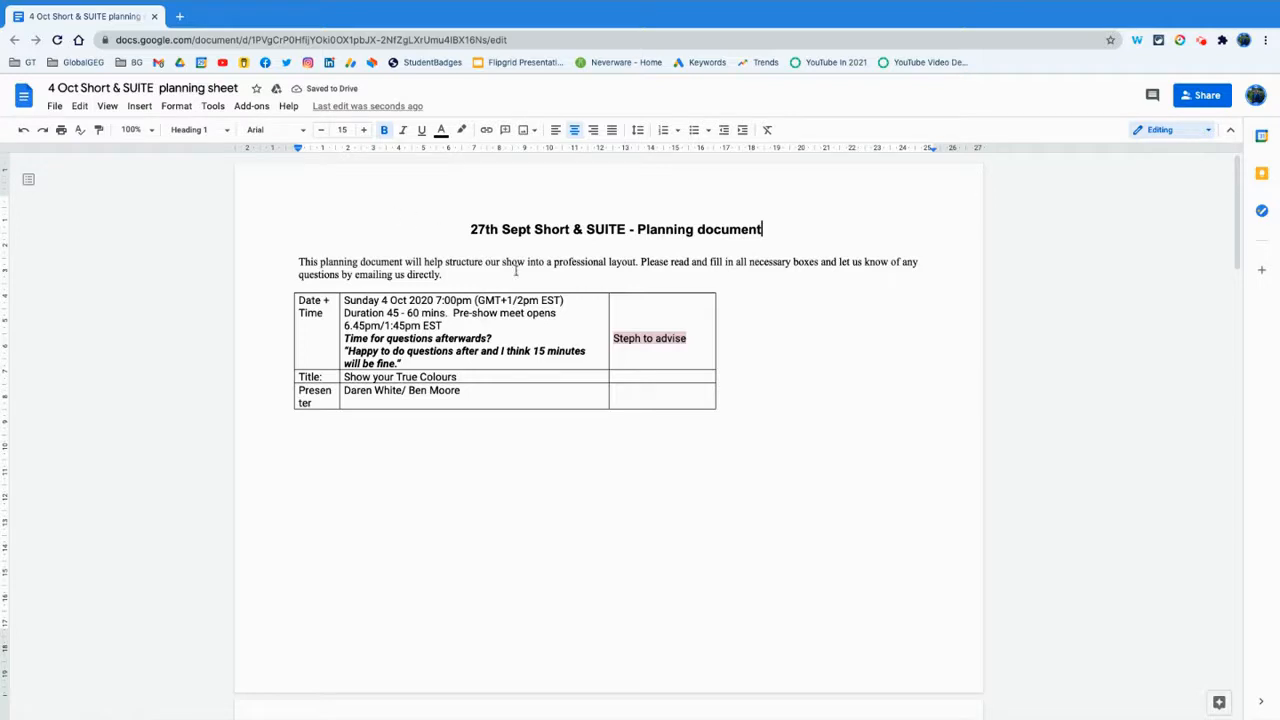
Check the landscape layout, then undo it to return to portrait pages.
scroll(down, 3)
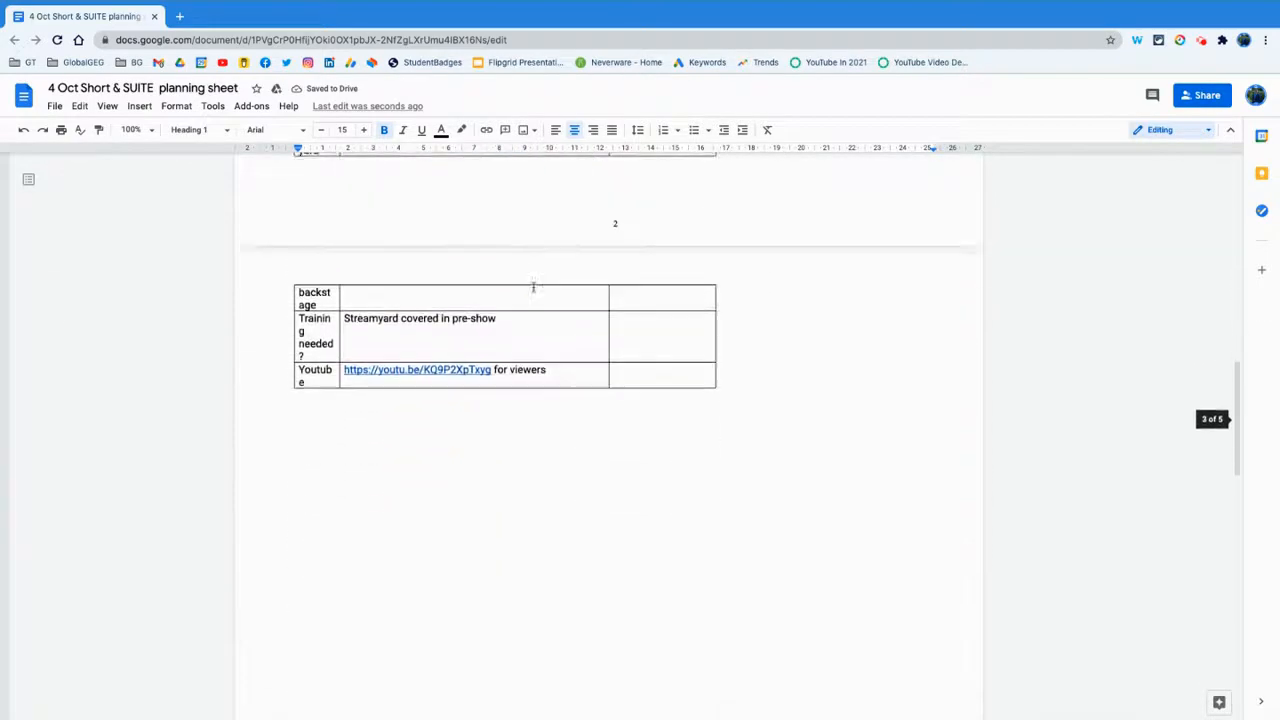
scroll(down, 3)
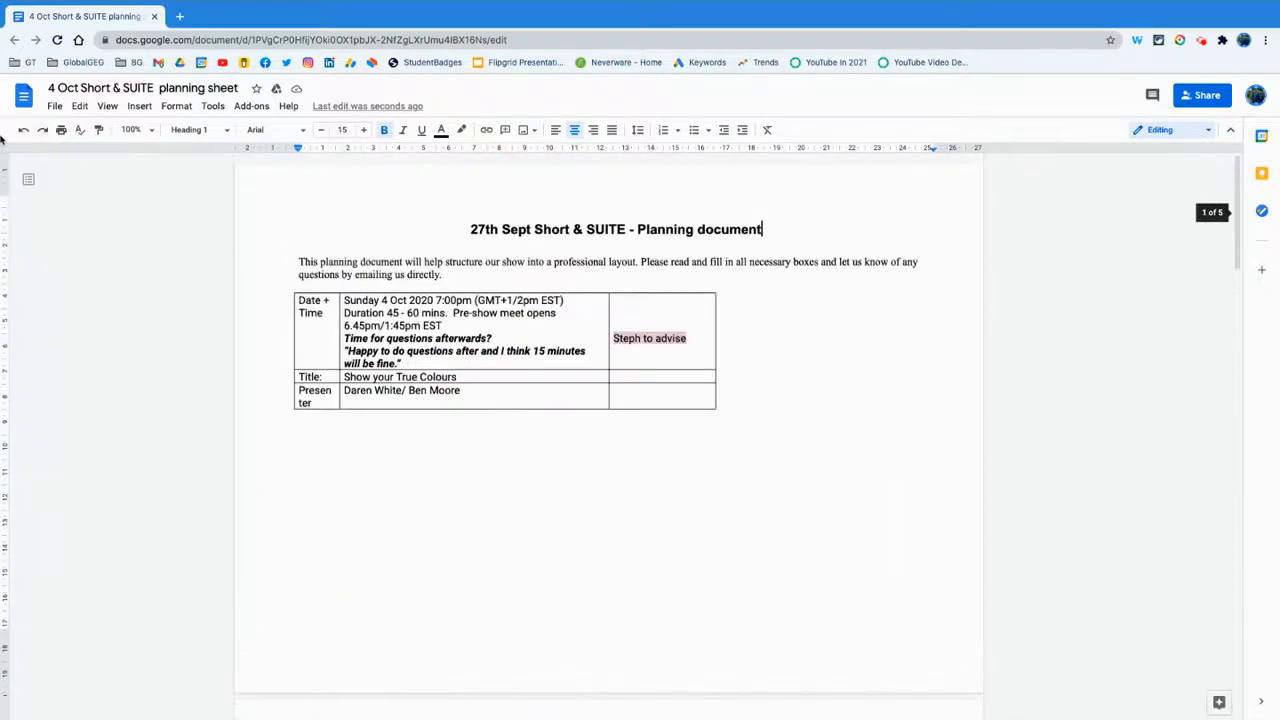
mouse_move(23, 130)
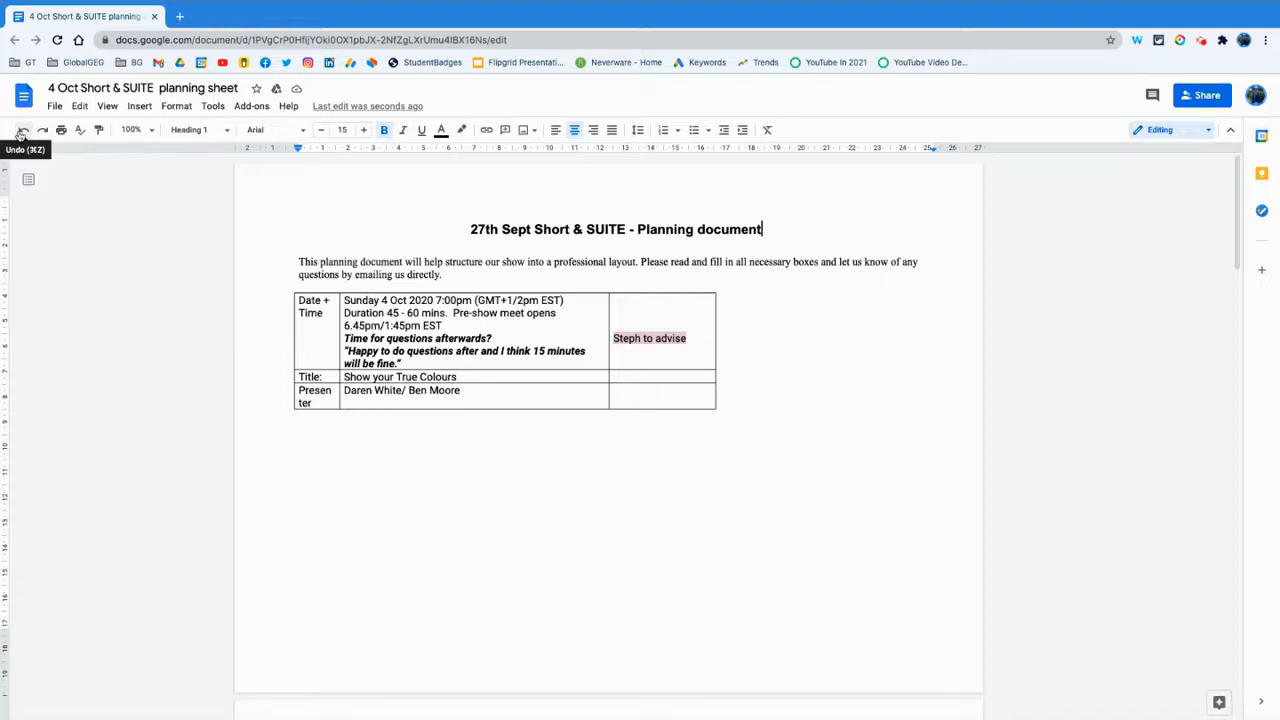
click(22, 130)
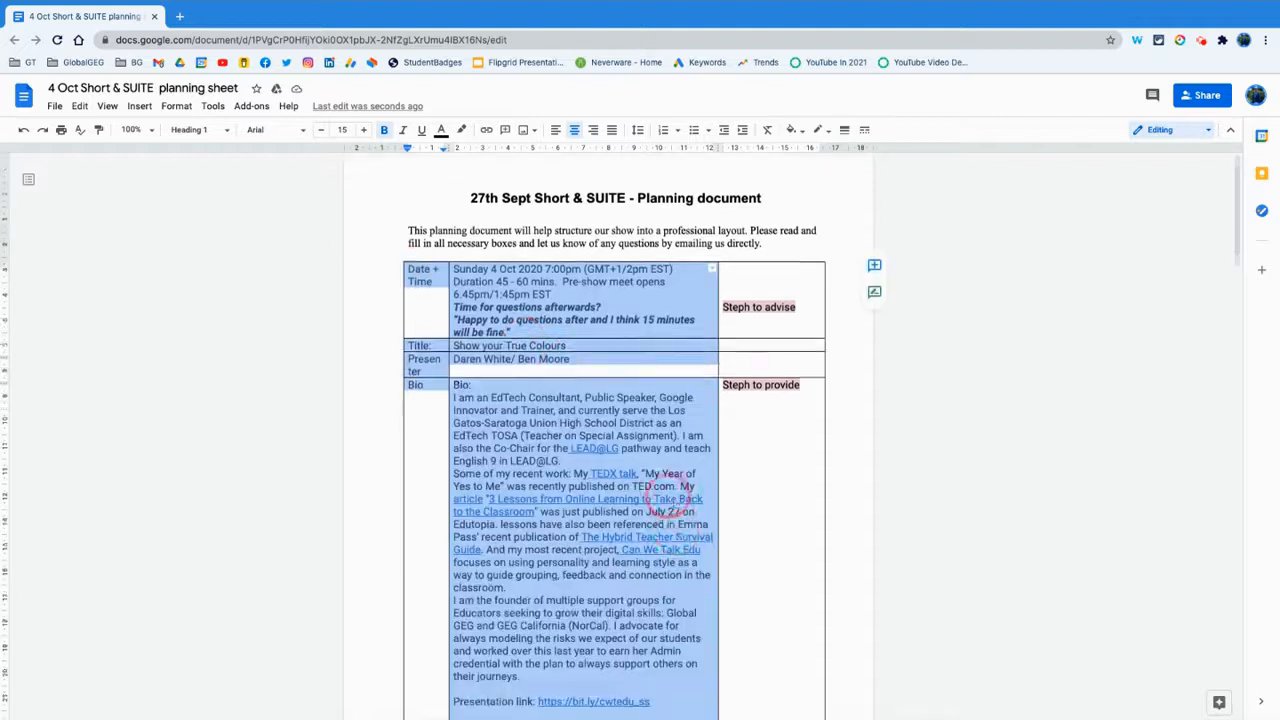
Use the table's 'Change page to landscape' option to move it onto its own landscape page.
scroll(down, 3)
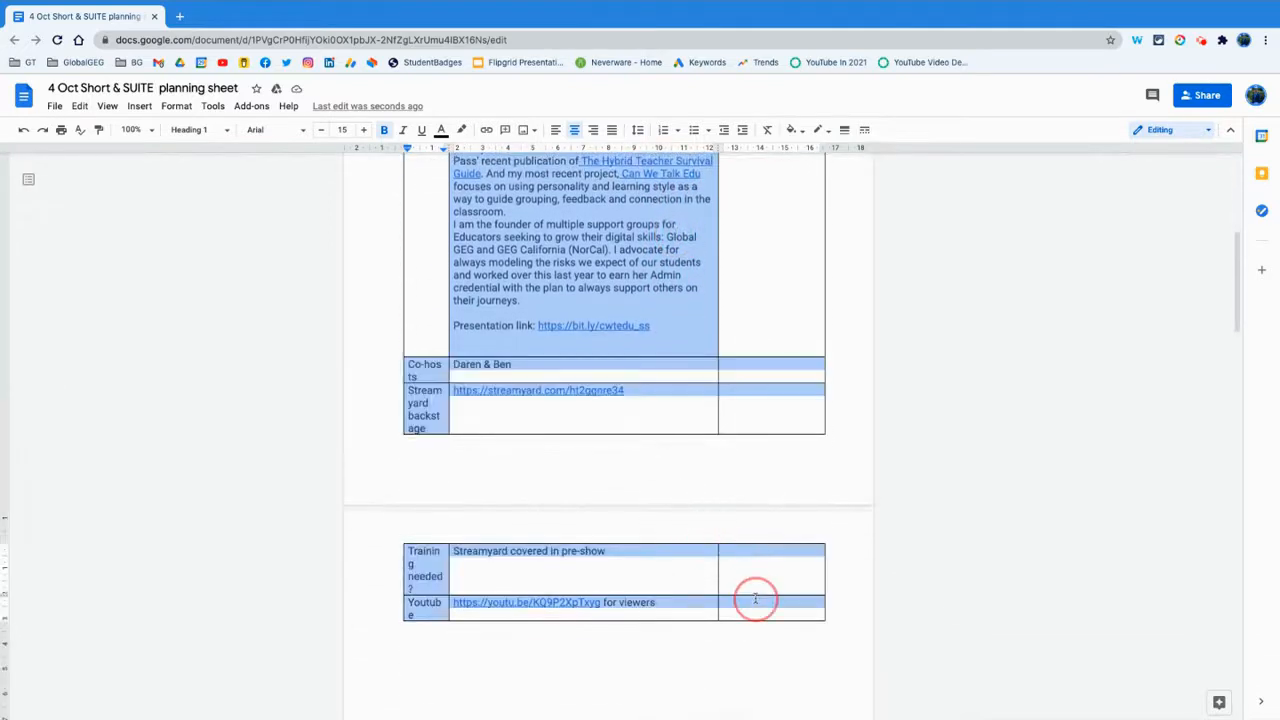
scroll(up, 3)
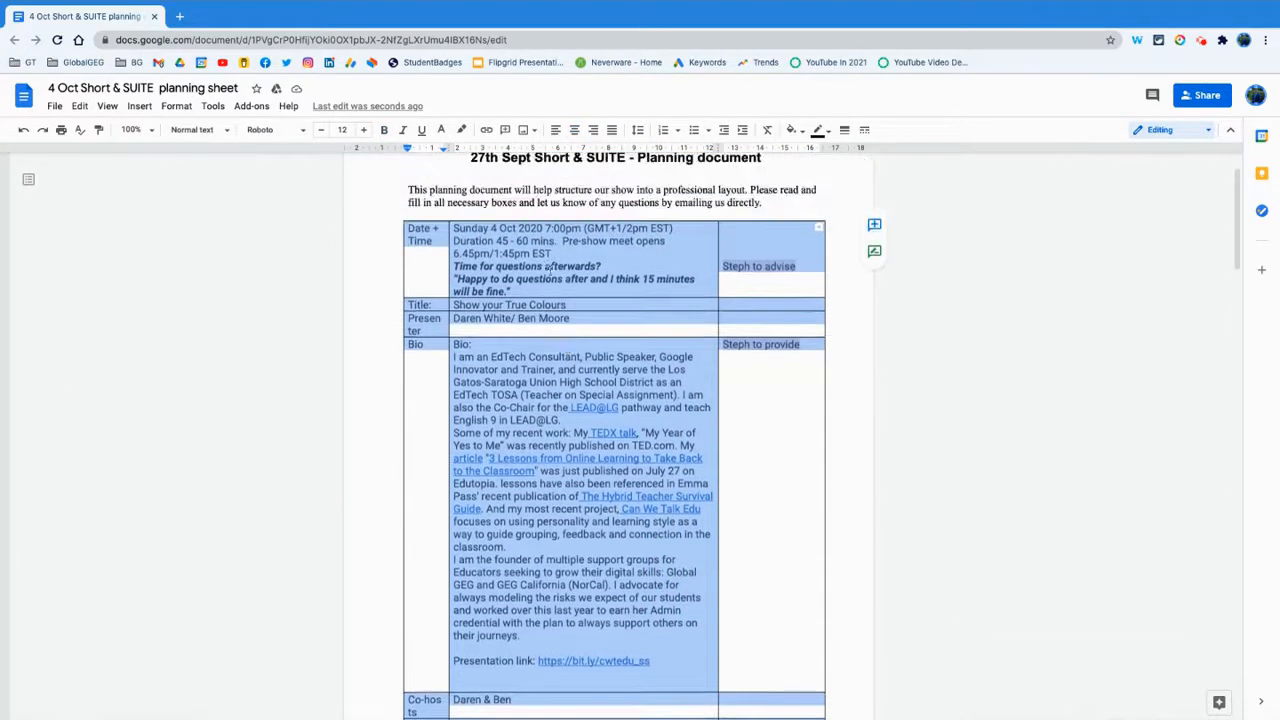
right_click(560, 260)
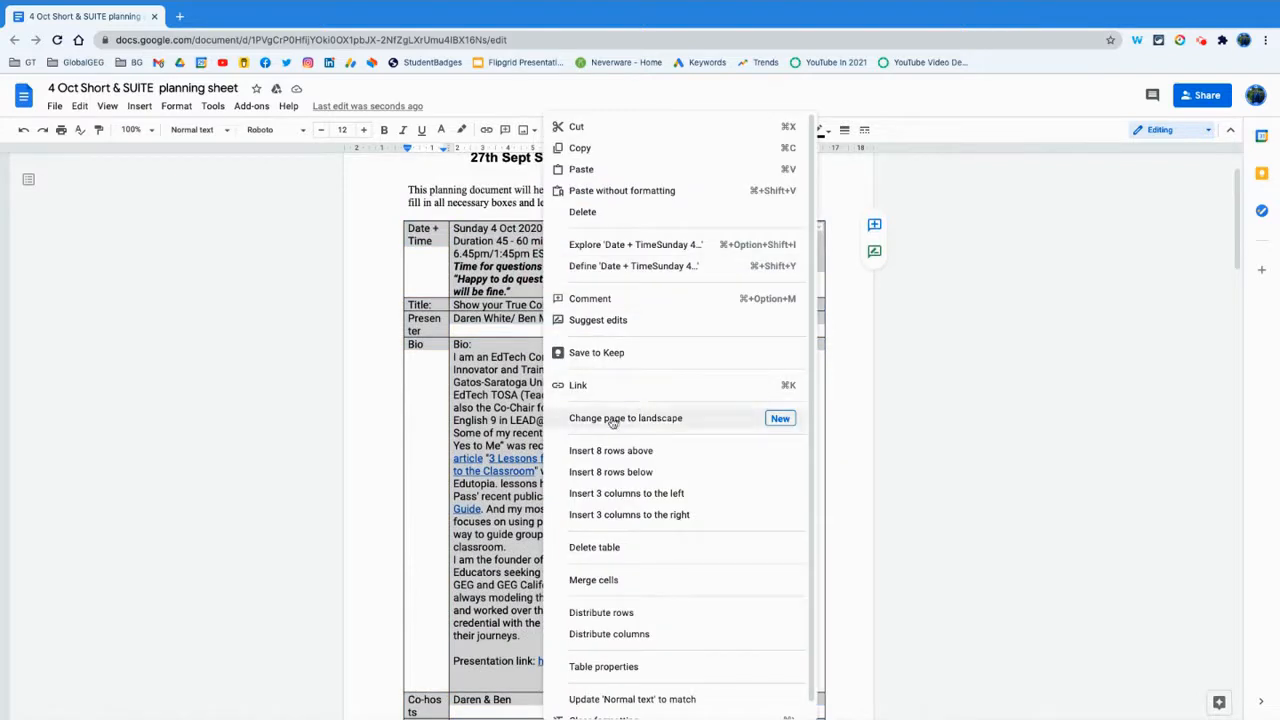
mouse_move(762, 428)
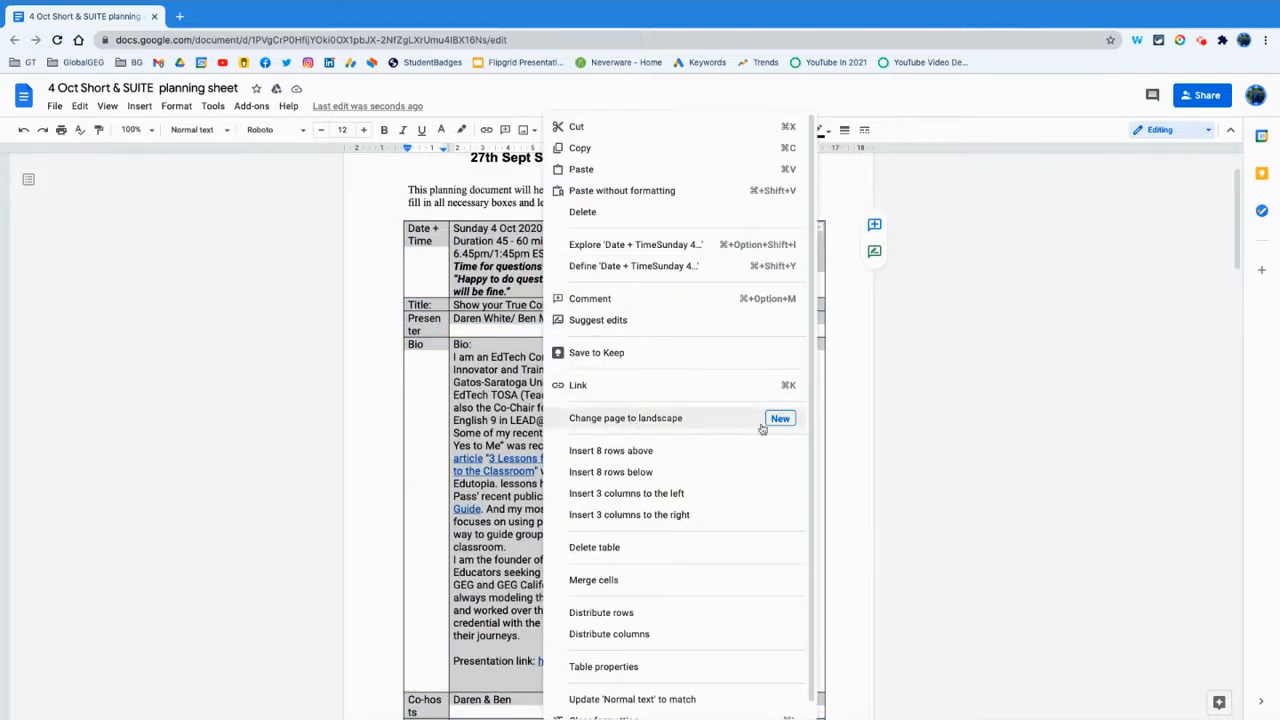
mouse_move(671, 417)
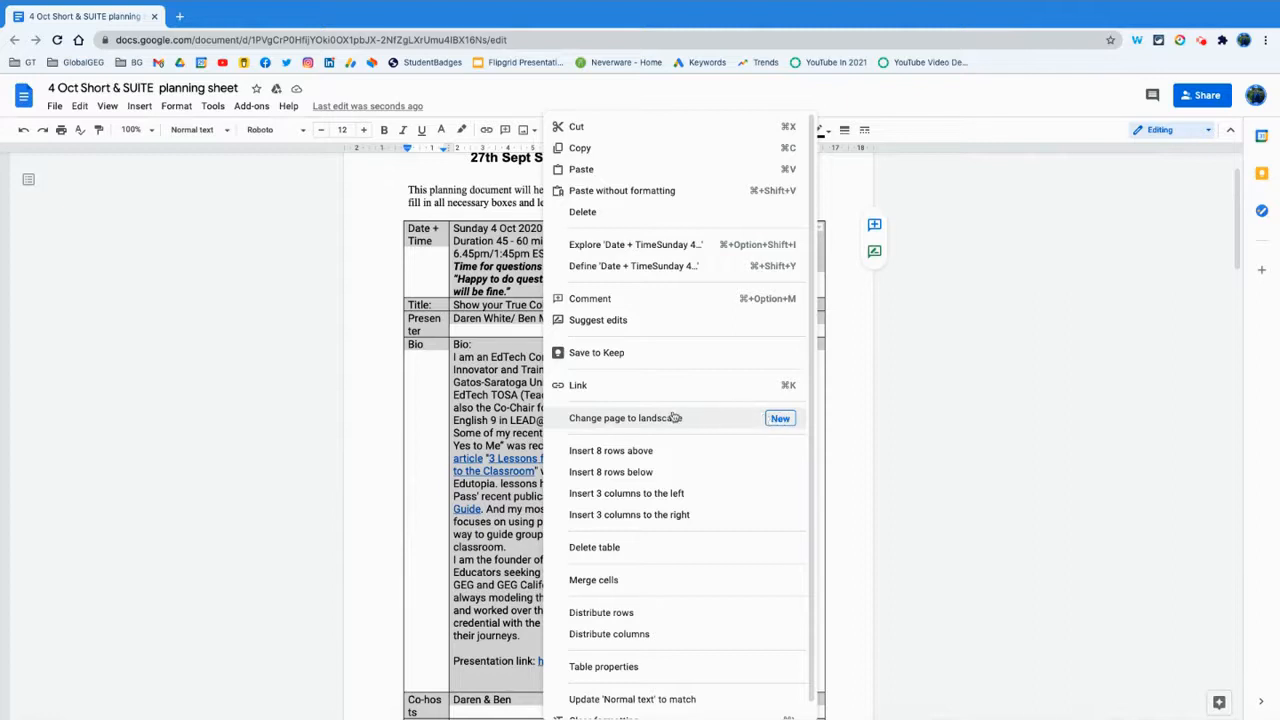
click(594, 547)
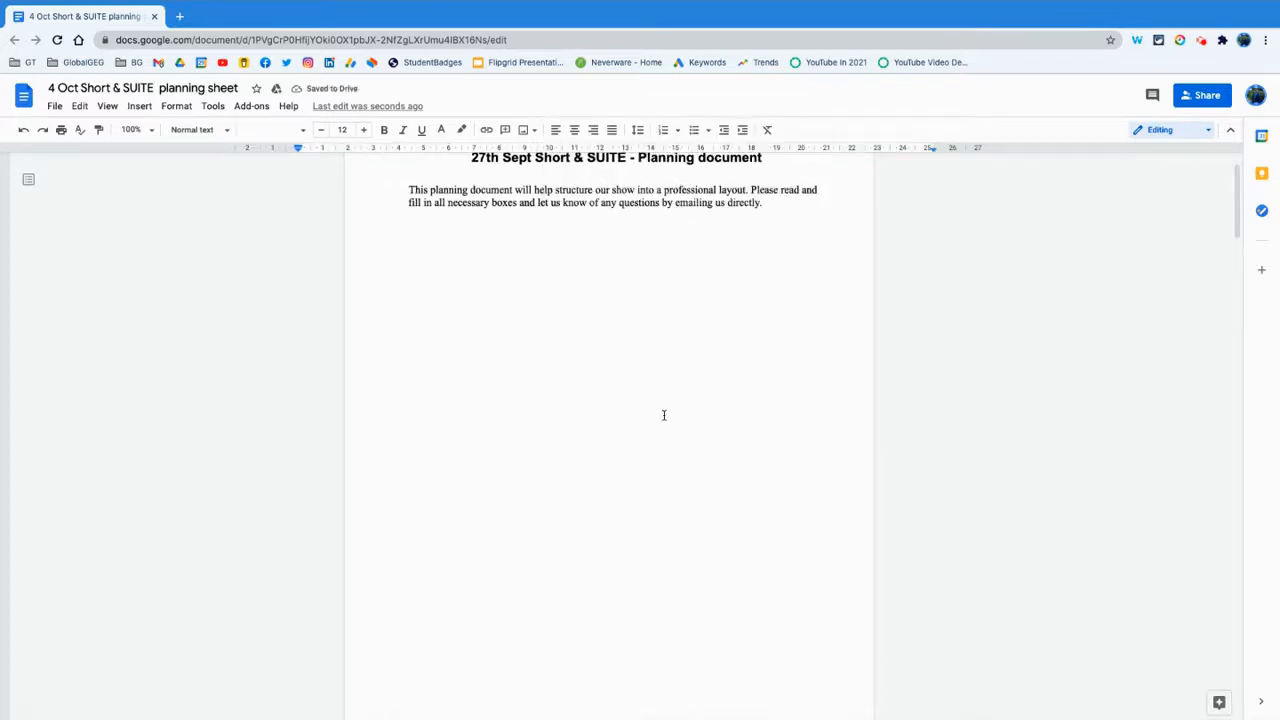
Scroll to the landscape second page and select the info table.
scroll(down, 3)
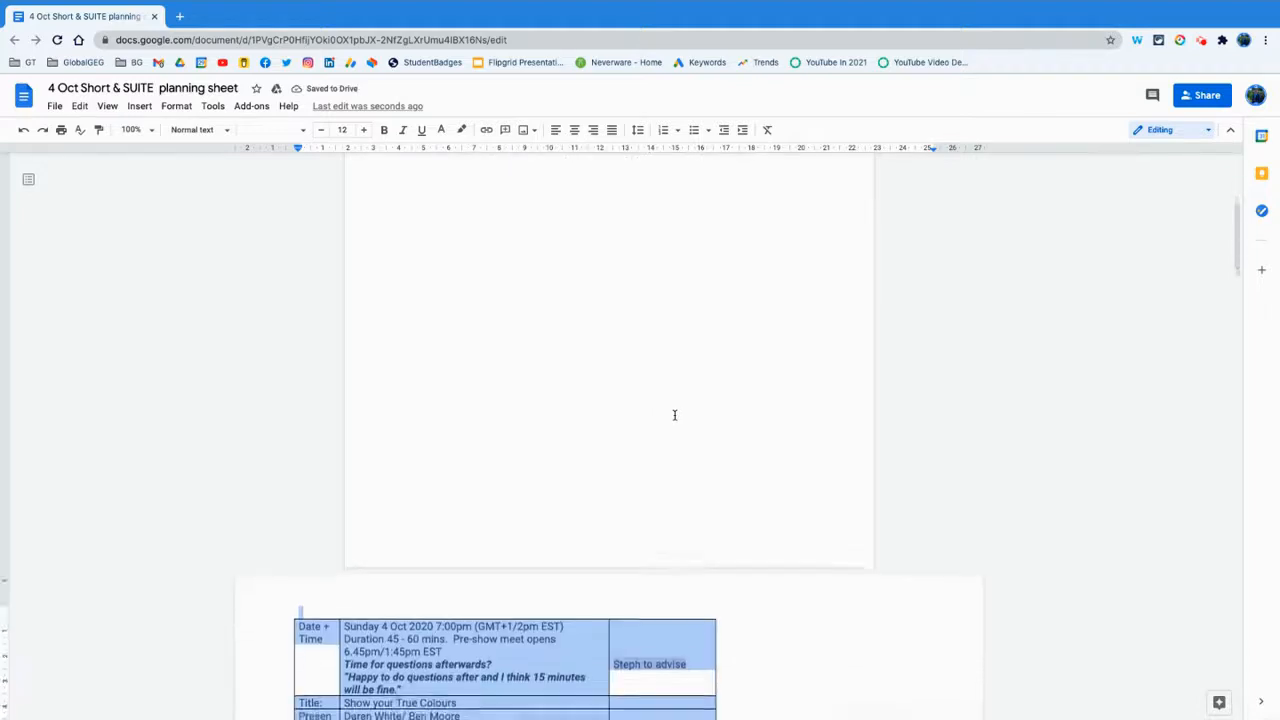
scroll(down, 3)
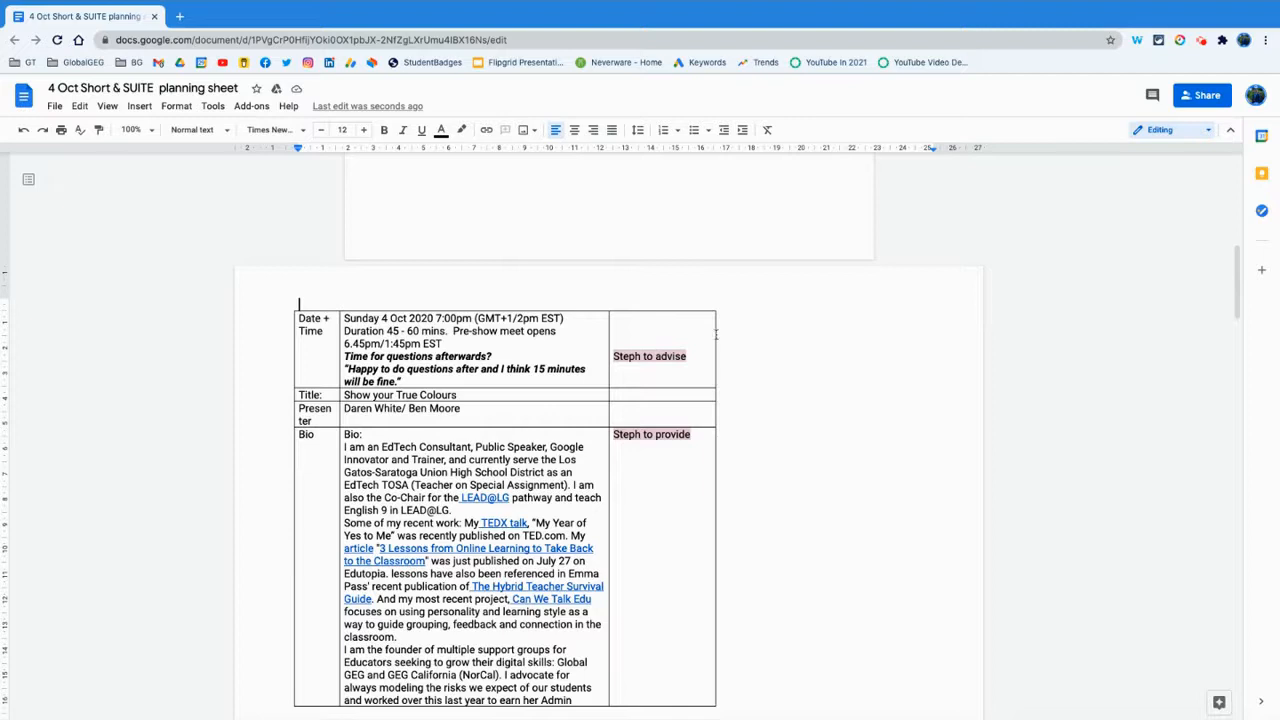
click(930, 344)
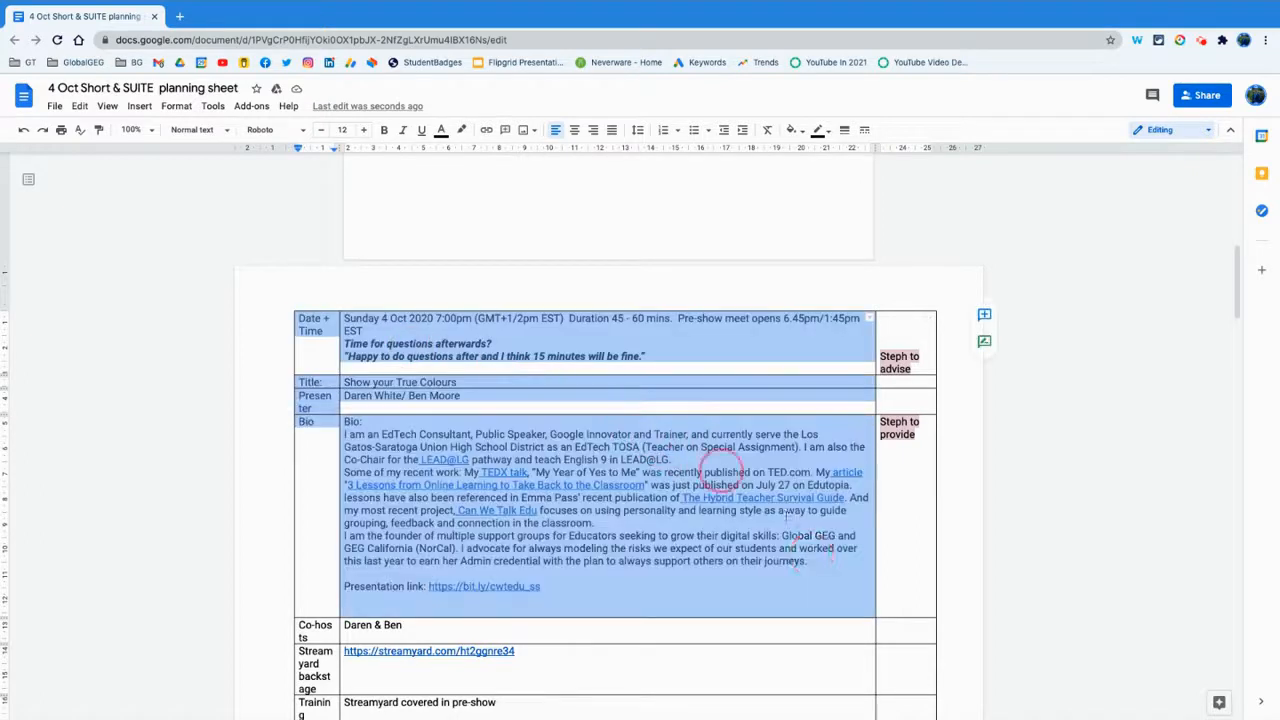
Distribute the info table's columns evenly so labels fit on single lines.
scroll(down, 3)
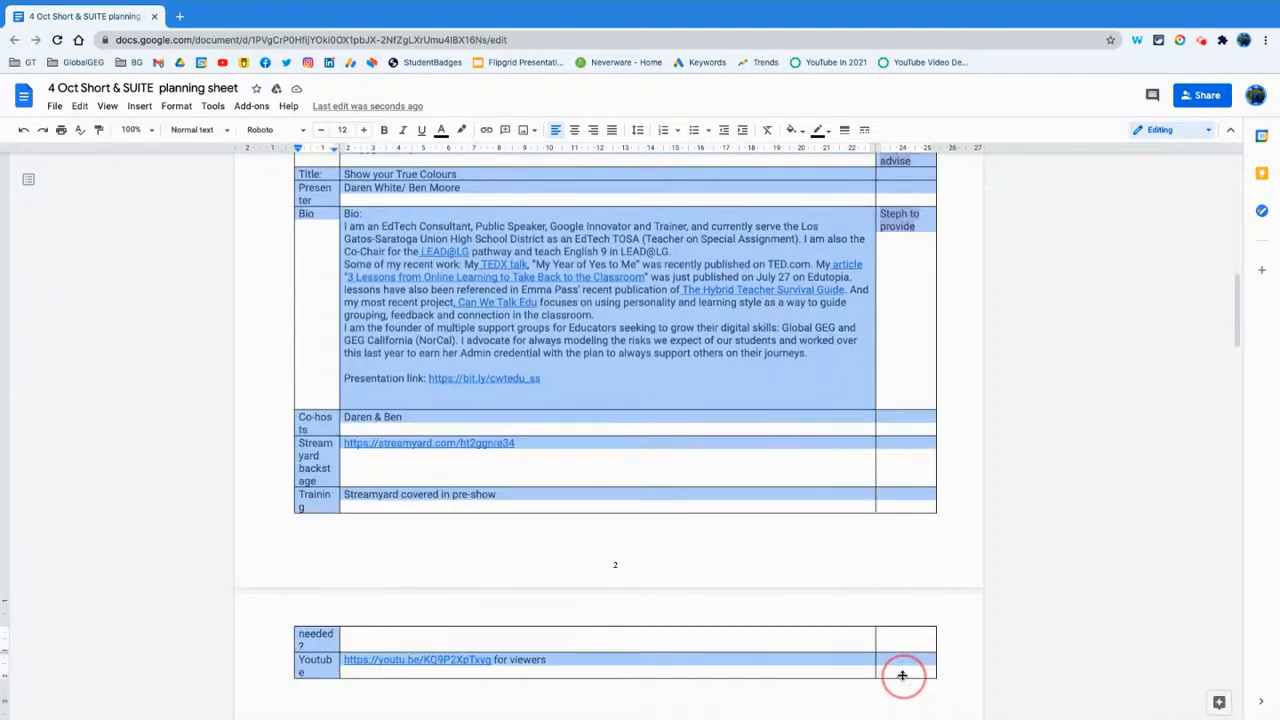
right_click(902, 675)
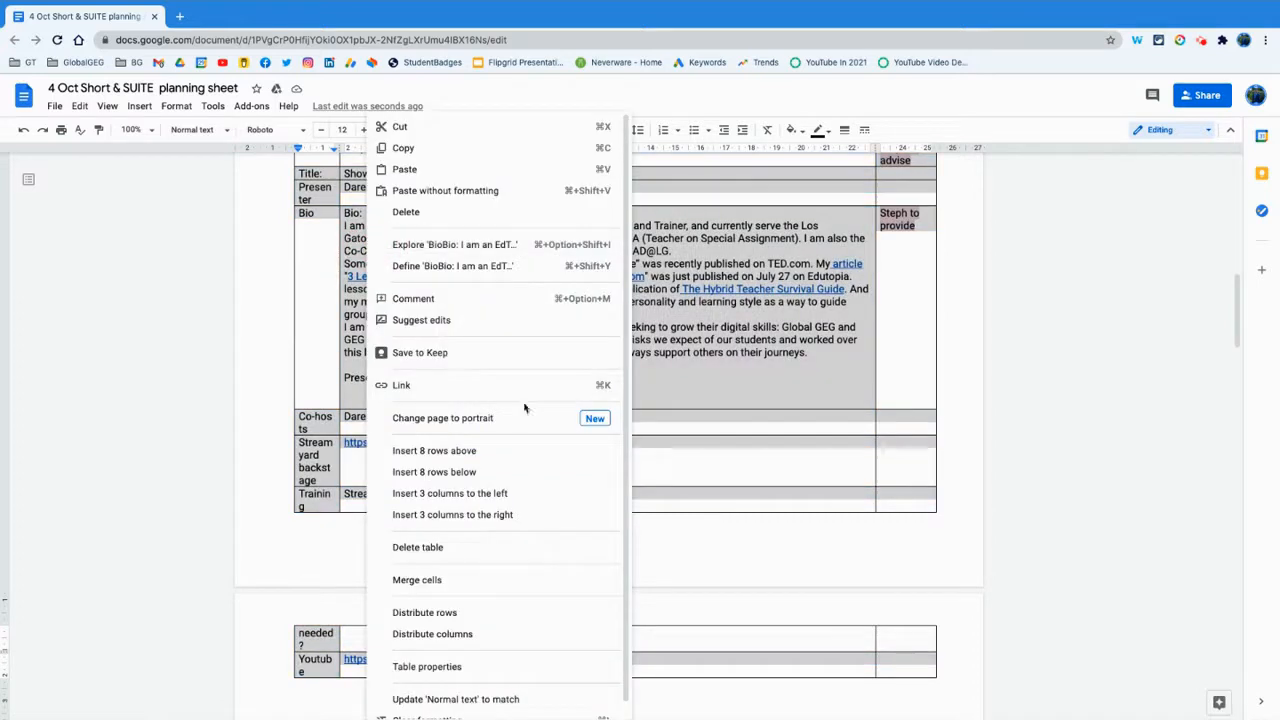
mouse_move(472, 634)
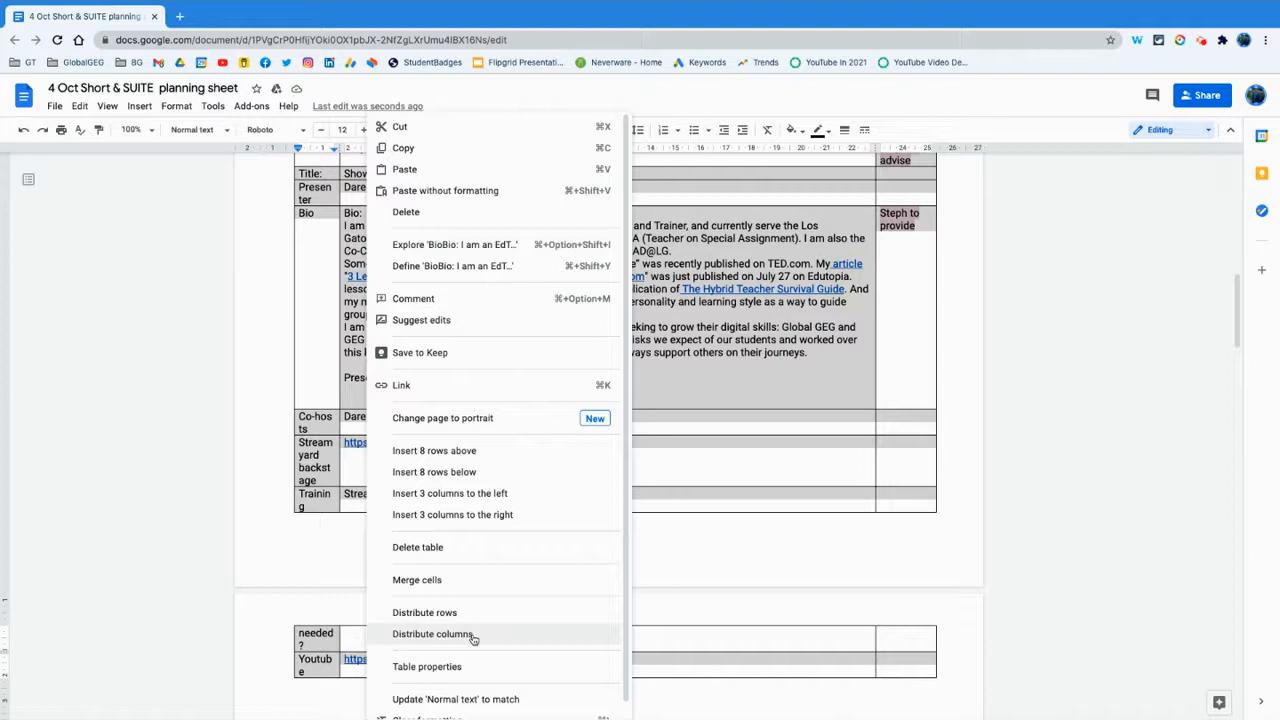
click(433, 633)
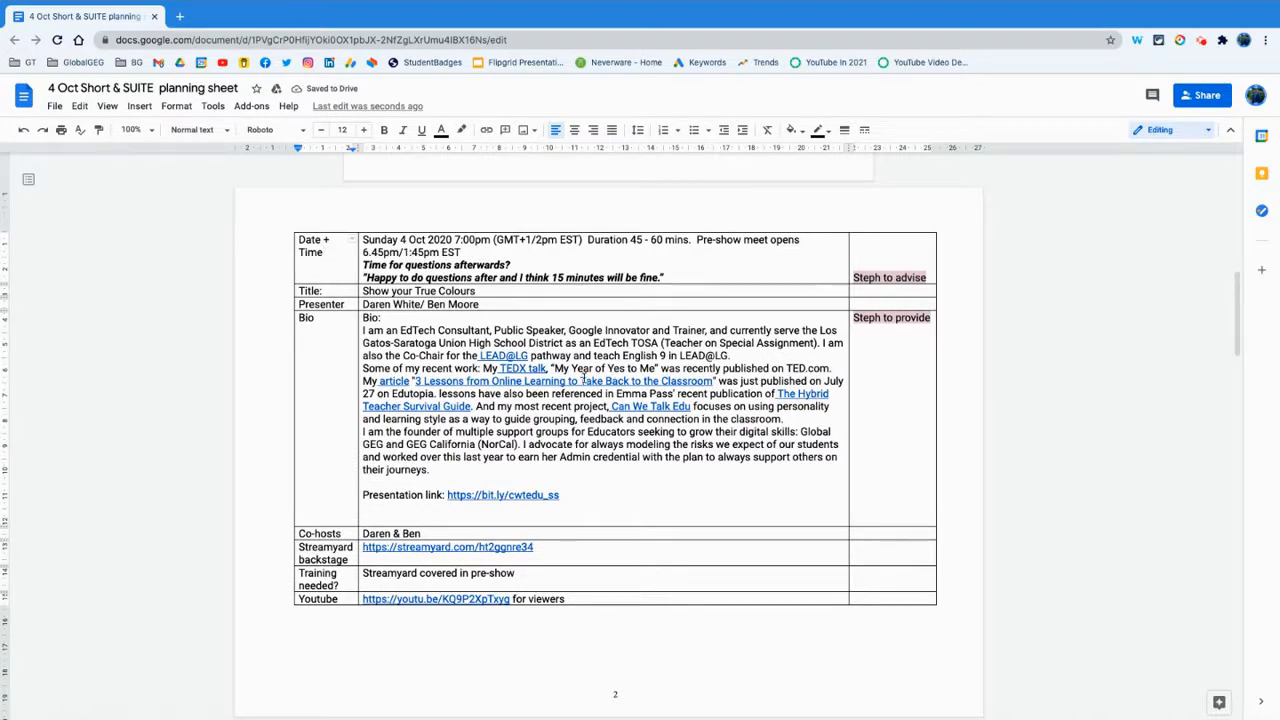
scroll(down, 3)
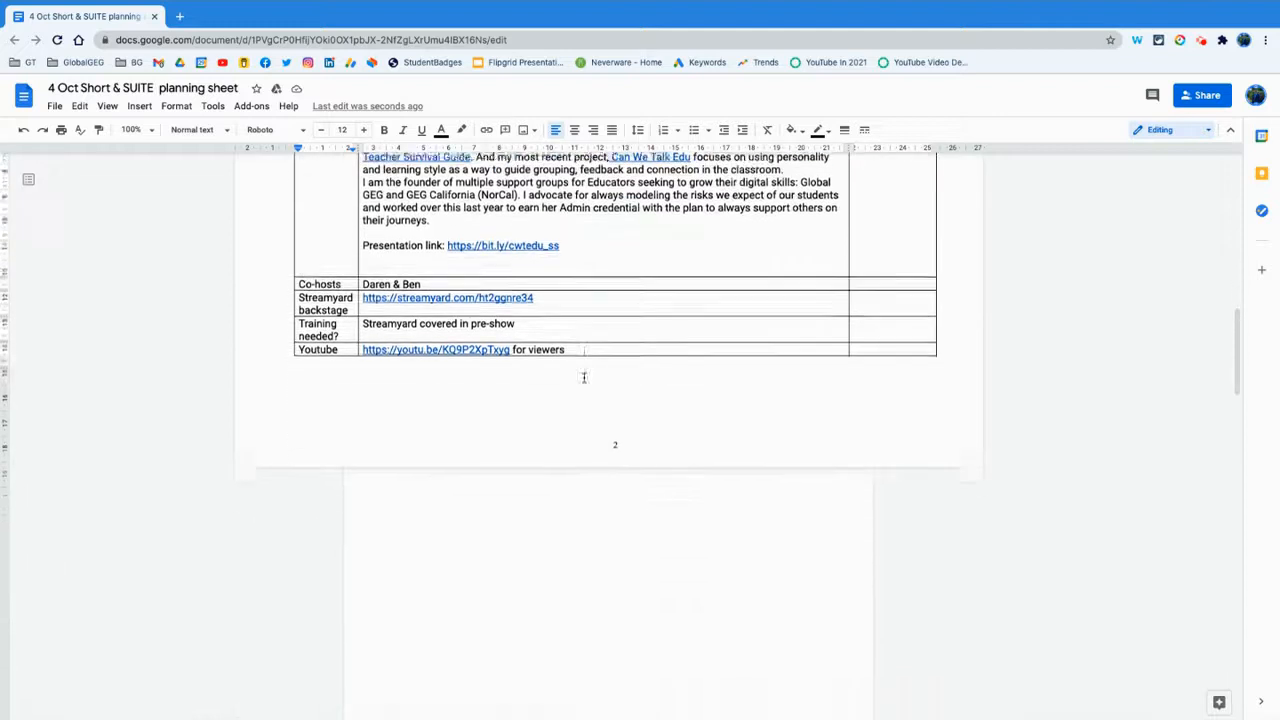
scroll(down, 3)
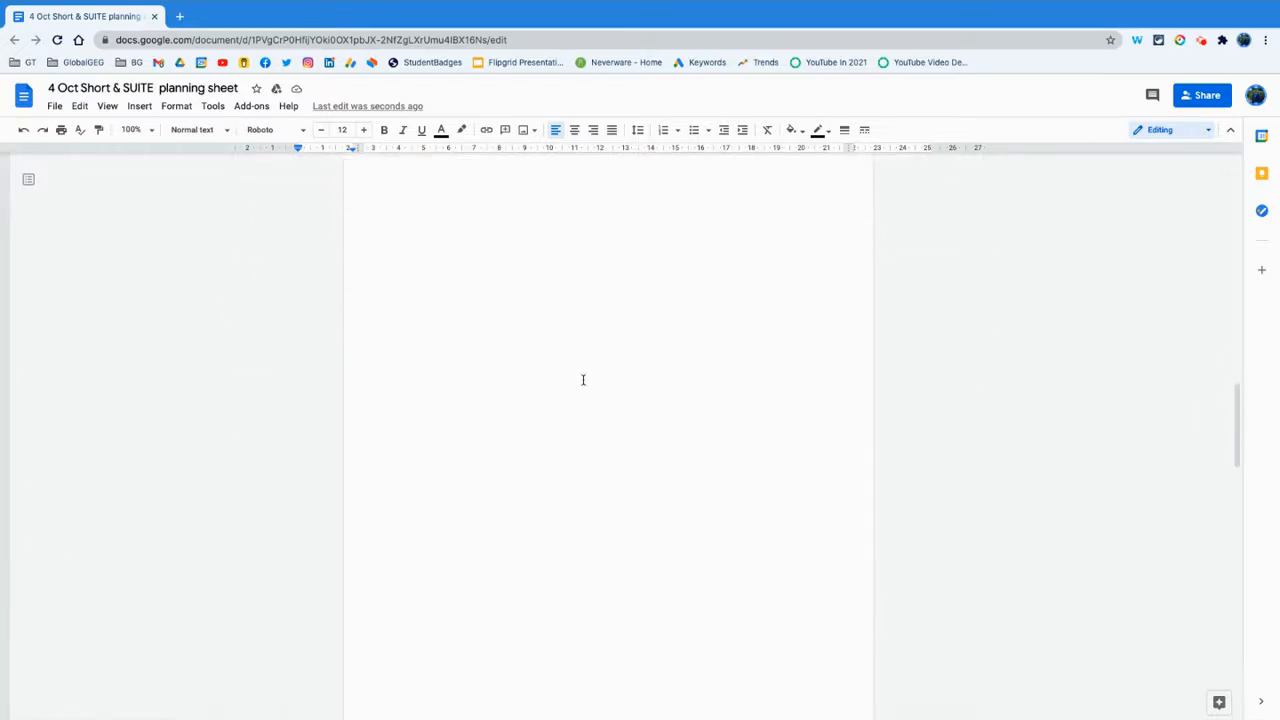
scroll(up, 3)
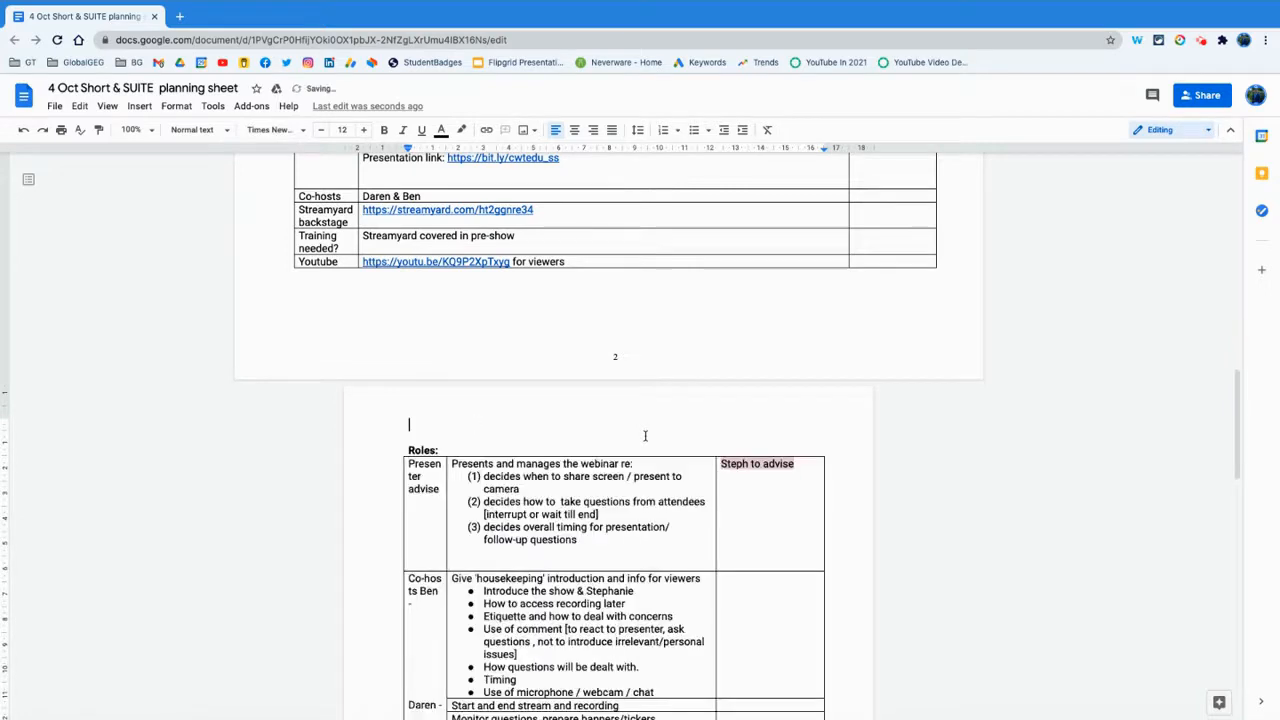
scroll(up, 3)
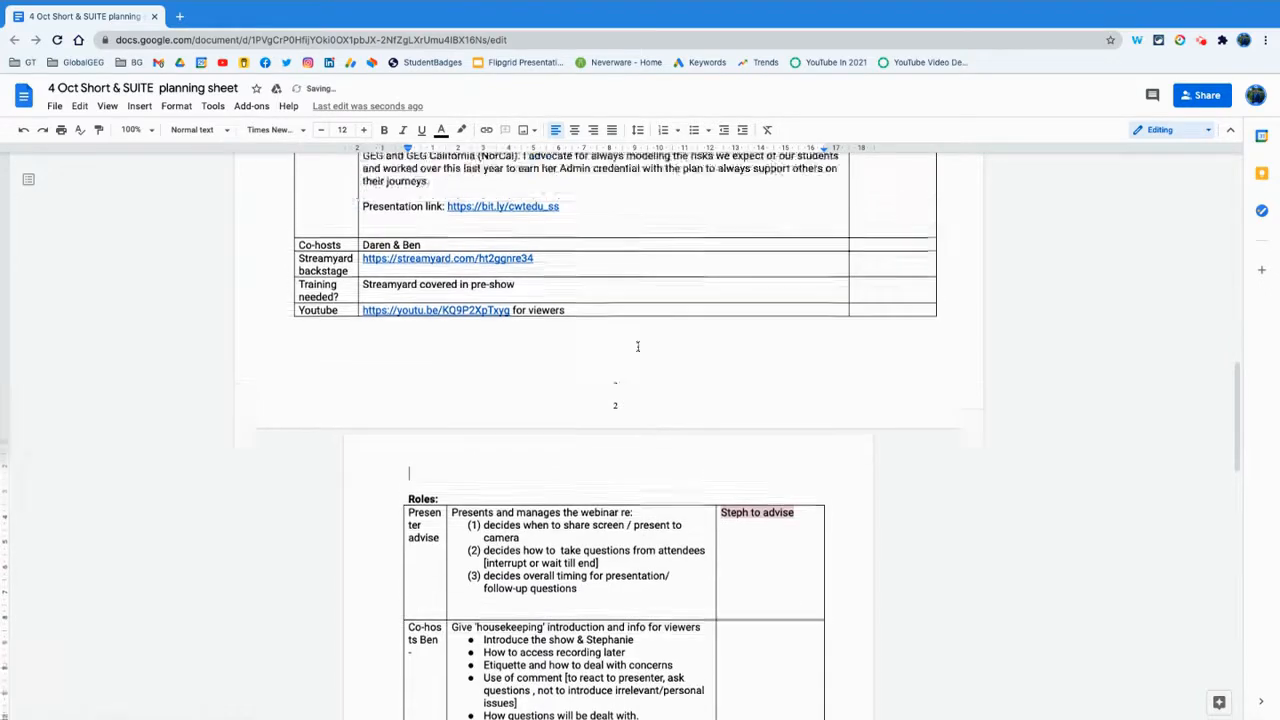
scroll(up, 3)
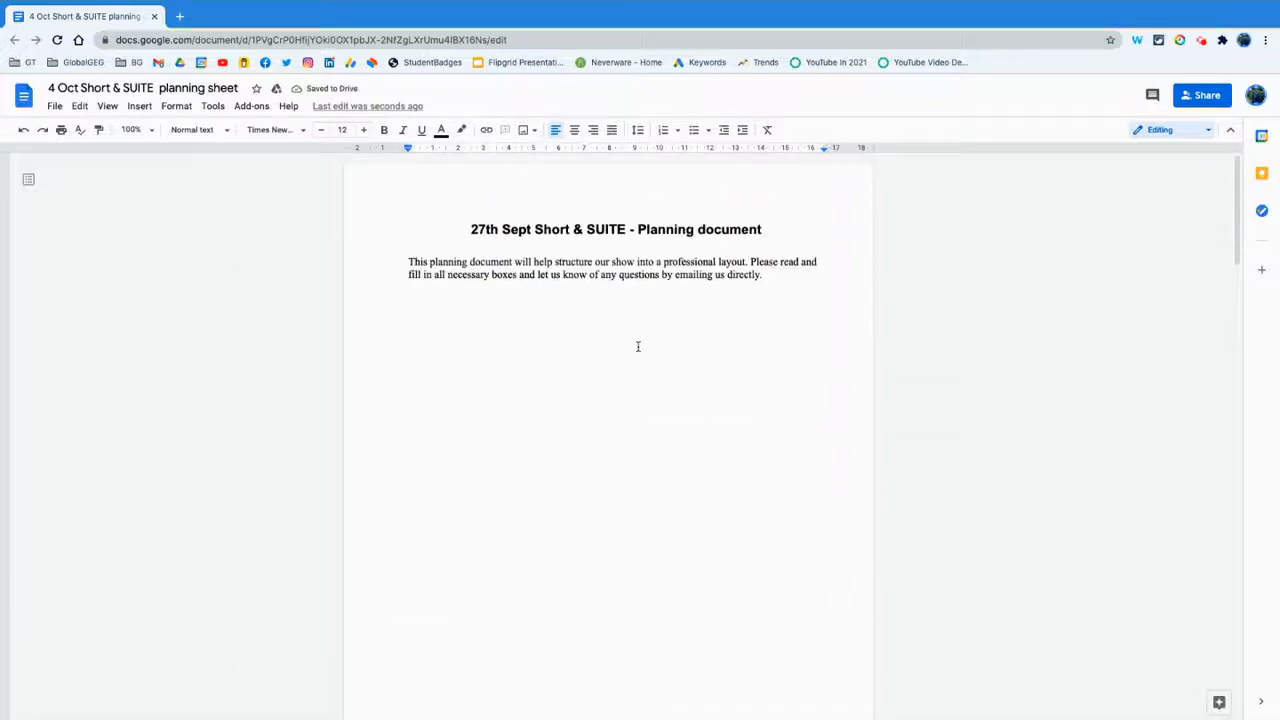